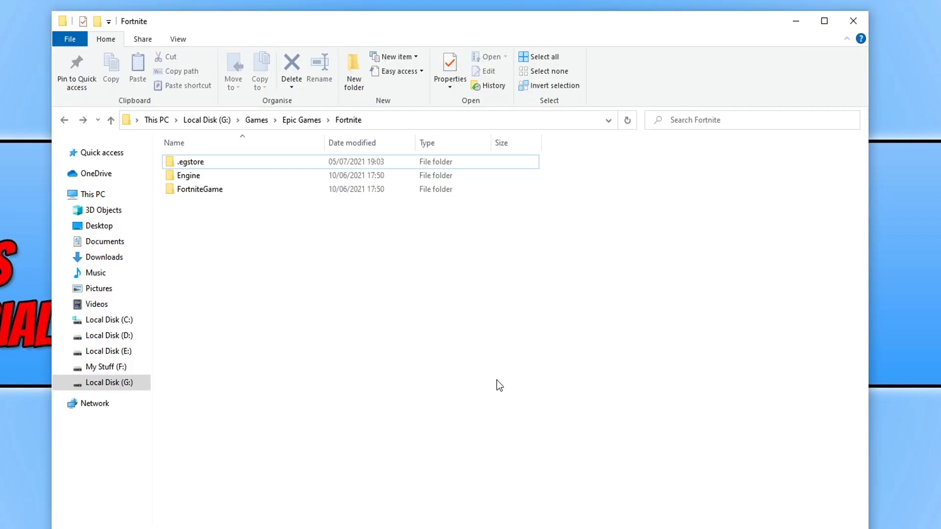
pyautogui.moveTo(604, 373)
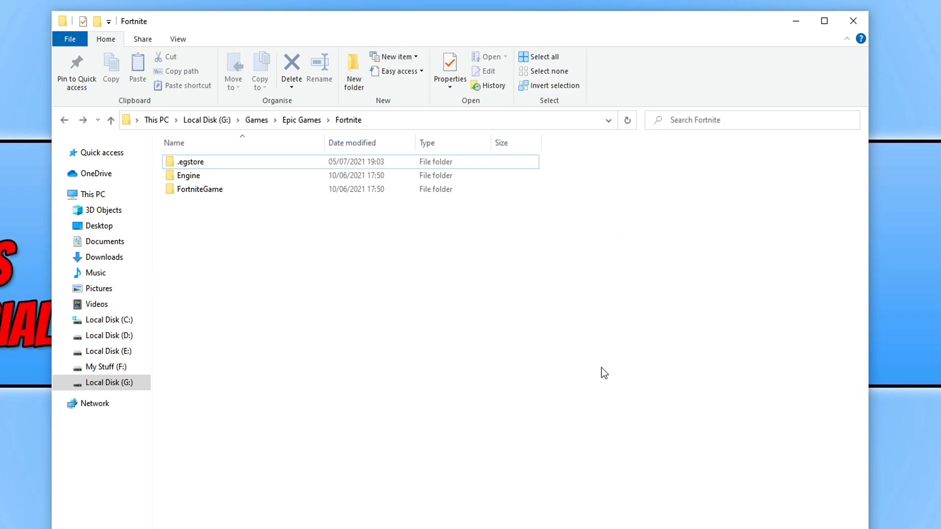
pyautogui.moveTo(762, 147)
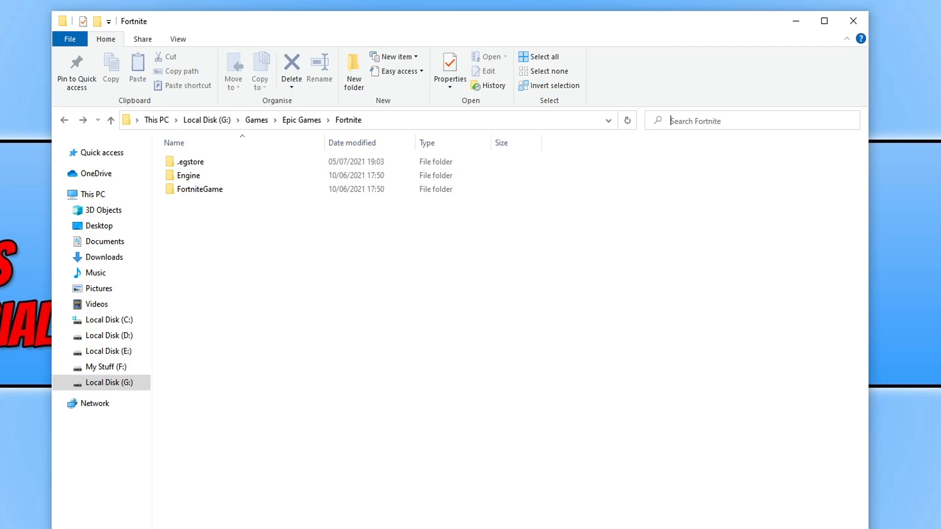
# Search the Fortnite folder for 'easy' and open the EasyAntiCheat folder from the results.
pyautogui.write('easy')
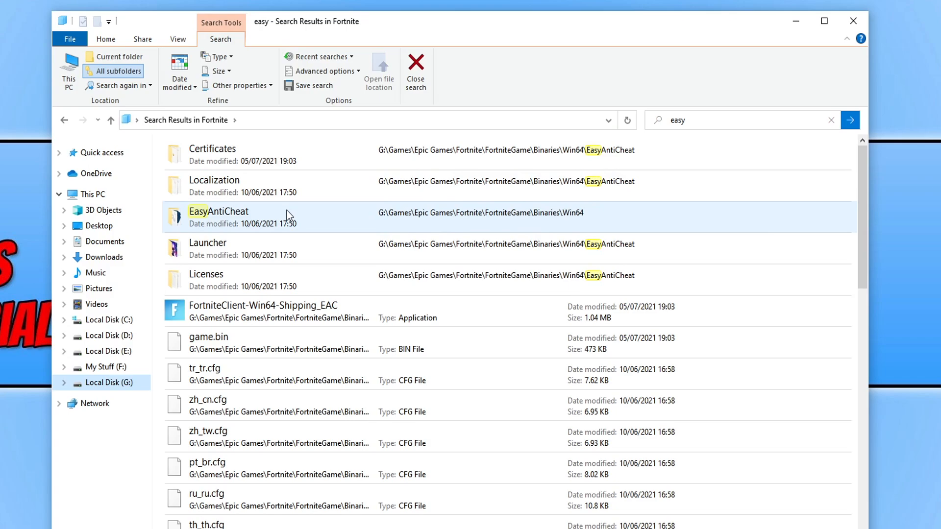
pyautogui.doubleClick(218, 211)
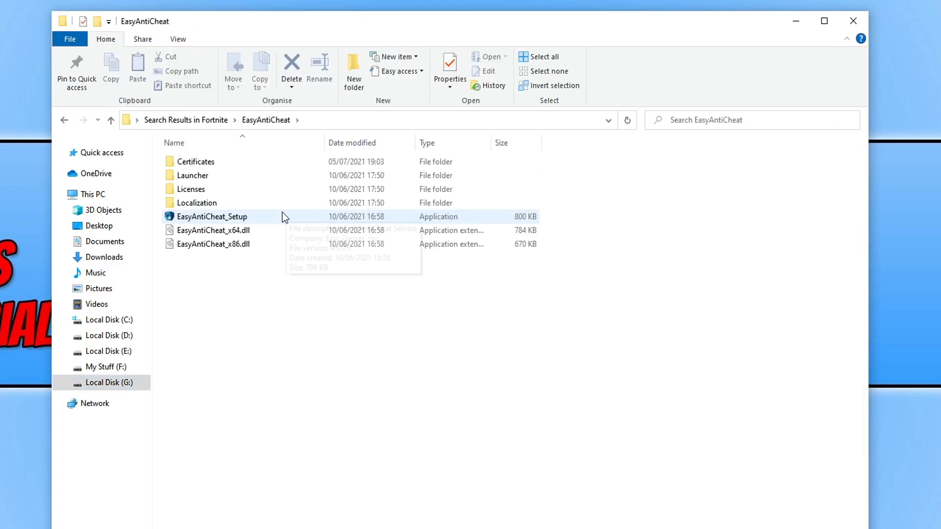
pyautogui.moveTo(269, 218)
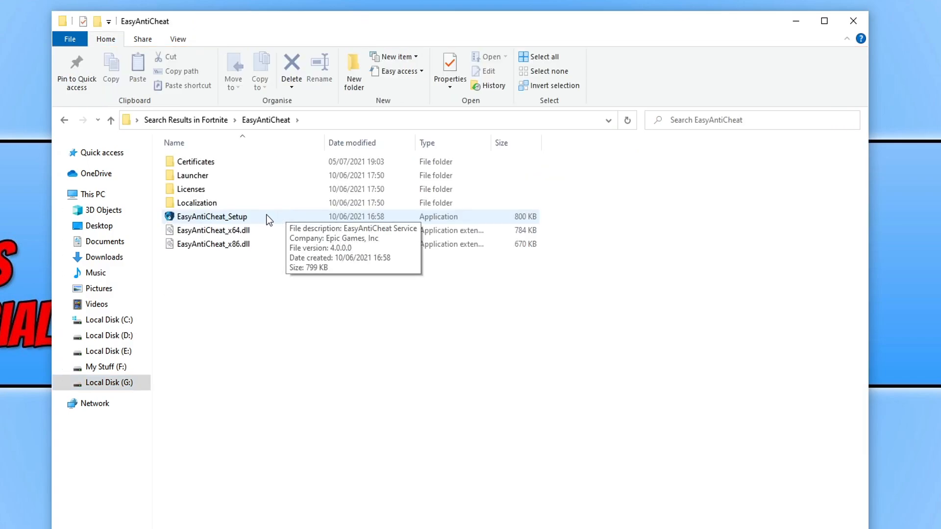
# Launch EasyAntiCheat_Setup to bring up the service setup for Current (Game 217).
pyautogui.doubleClick(212, 217)
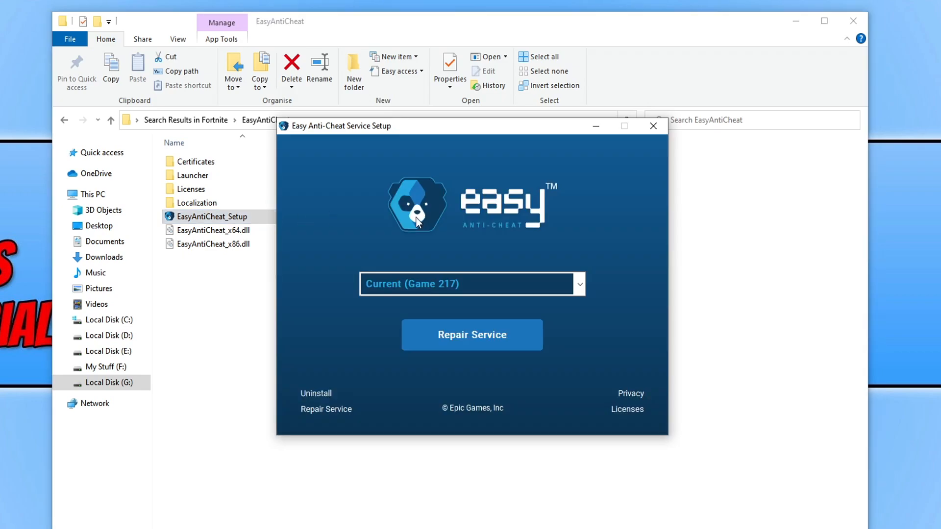
pyautogui.moveTo(547, 315)
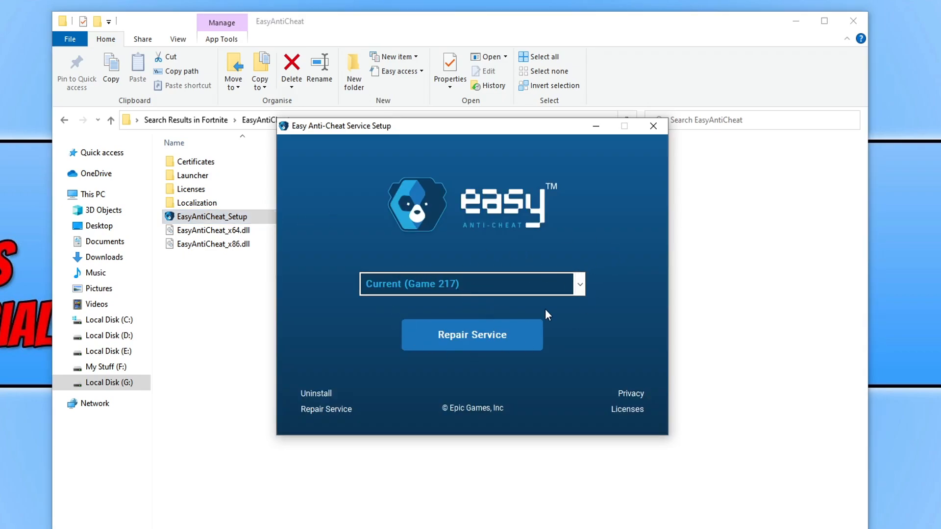
pyautogui.moveTo(647, 300)
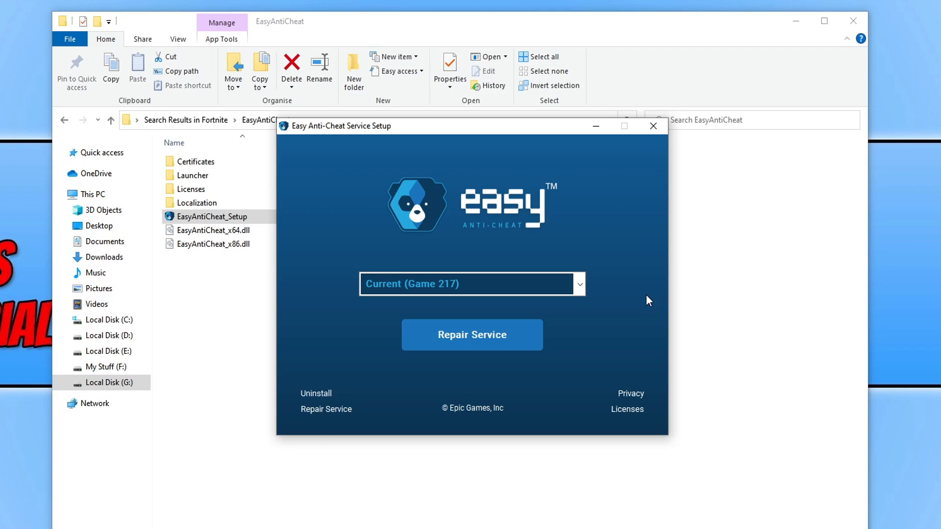
# Uninstall the Easy Anti-Cheat service for Current (Game 217).
pyautogui.click(315, 393)
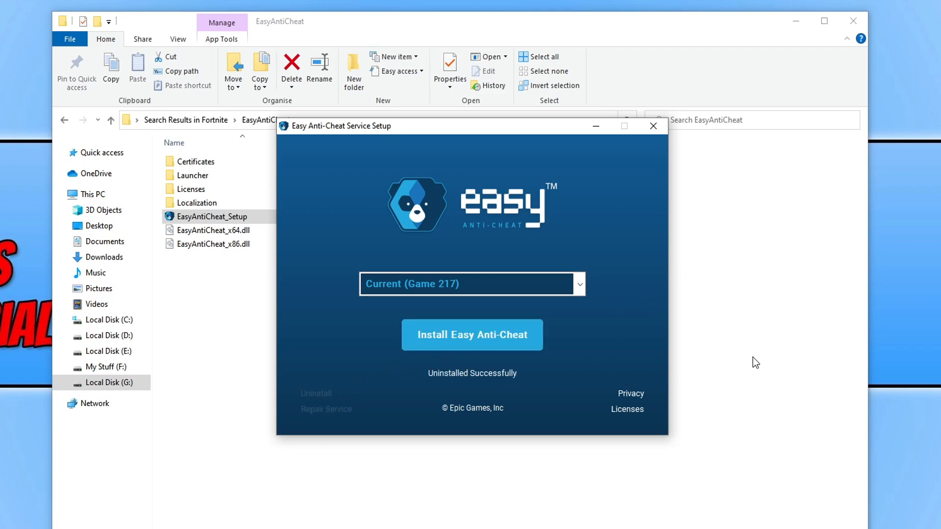
pyautogui.moveTo(518, 385)
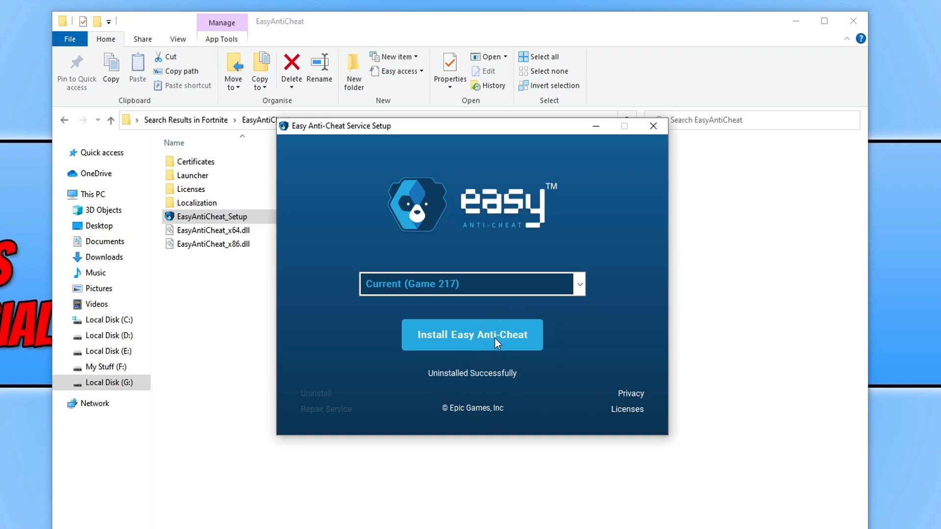
pyautogui.moveTo(578, 370)
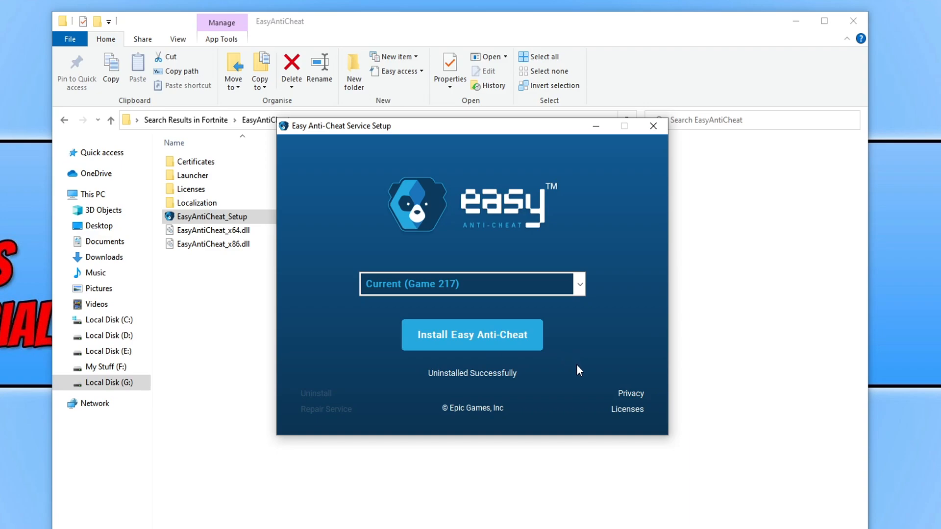
pyautogui.moveTo(666, 393)
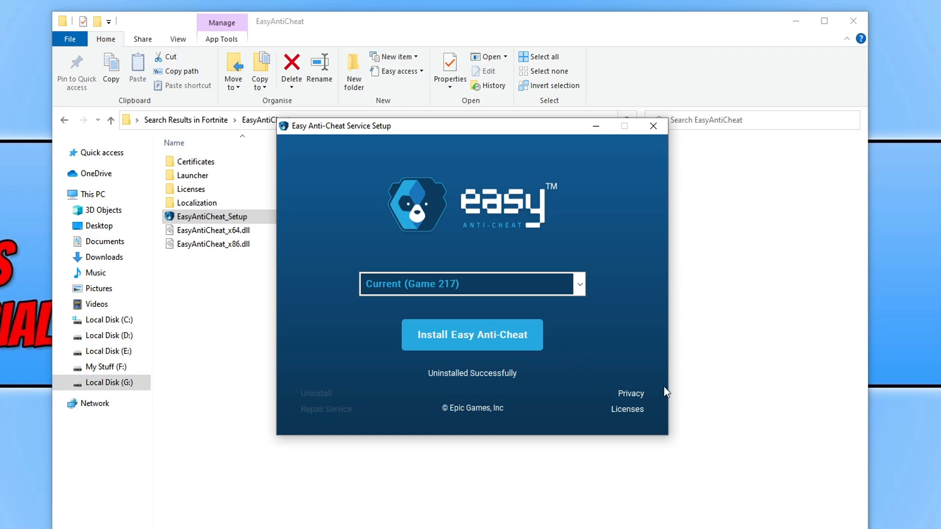